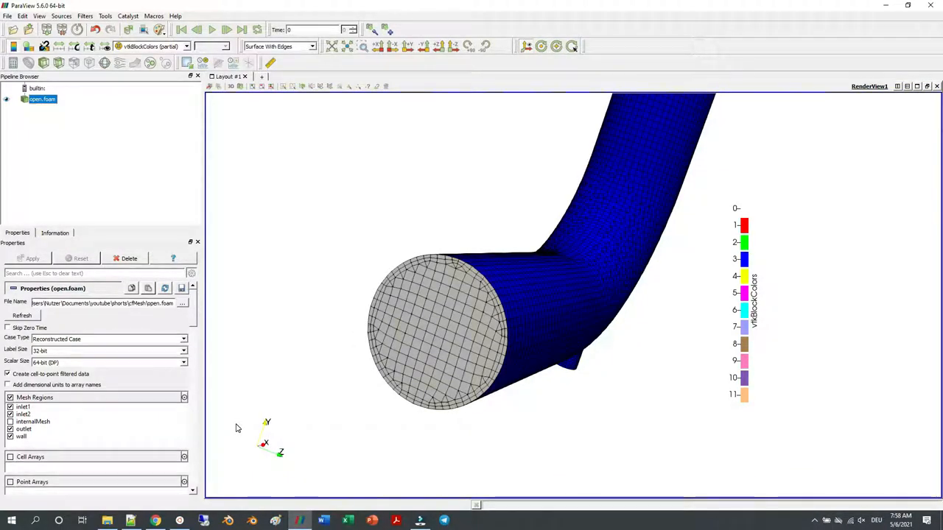
Step: Bring Notepad++ forward to view meshDict's renameBoundary block for inlet1, inlet2, outlet and wall
{"action": "left_click", "coordinate": [179, 521]}
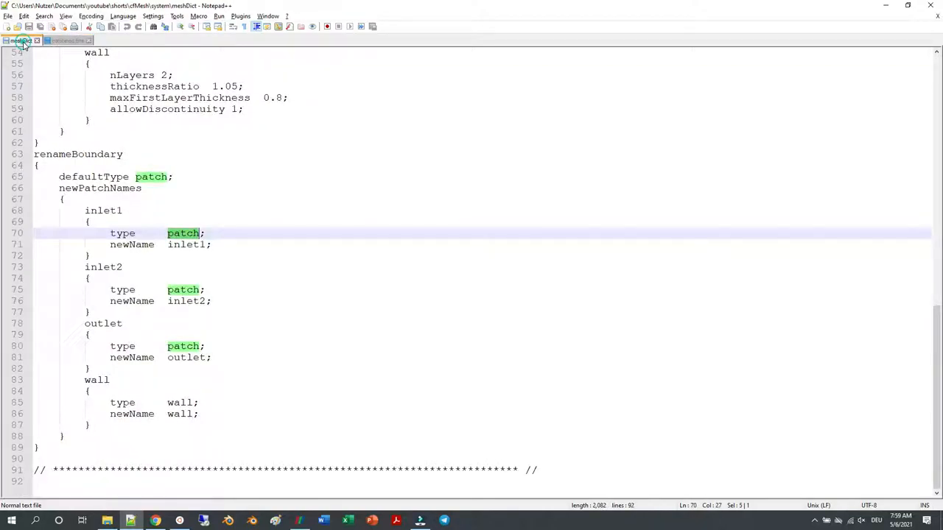
Step: Select inlet1 in meshDict, then view combined.fms with its four patches of type empty
{"action": "left_click", "coordinate": [22, 40]}
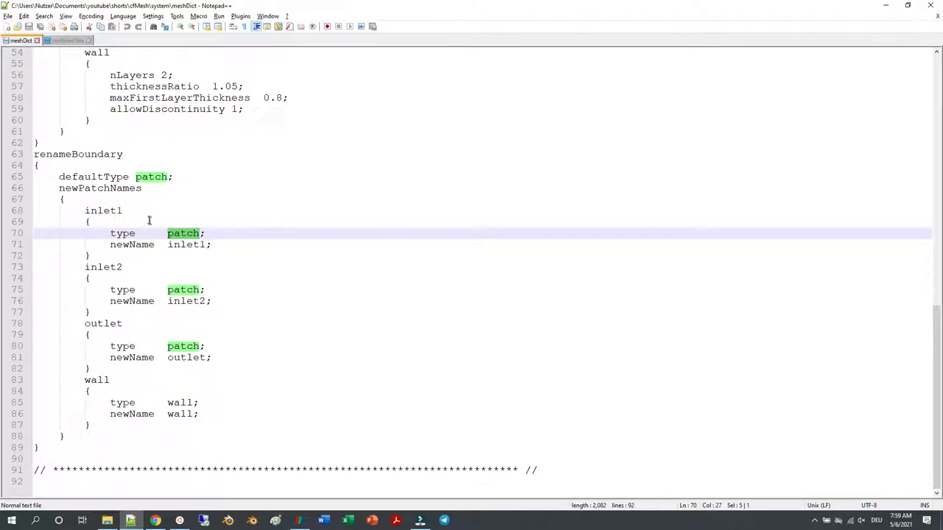
{"action": "double_click", "coordinate": [103, 211]}
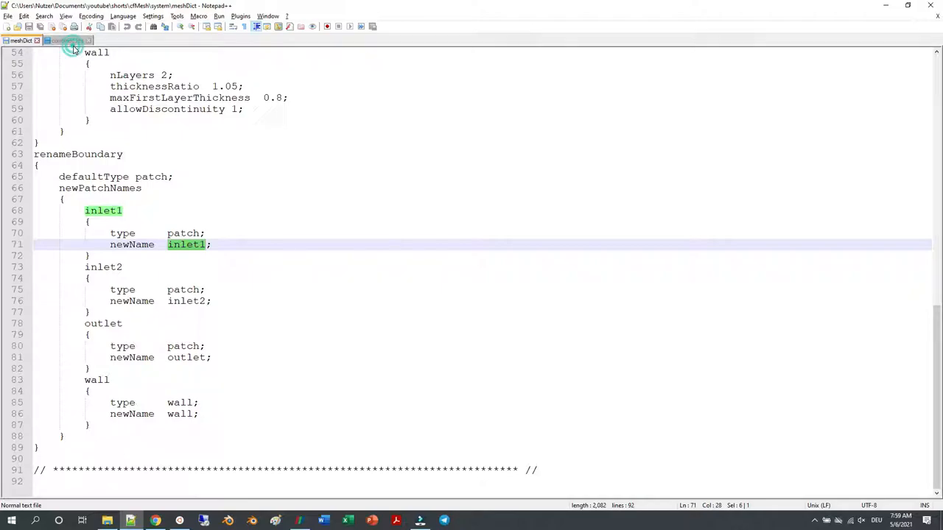
{"action": "left_click", "coordinate": [66, 41]}
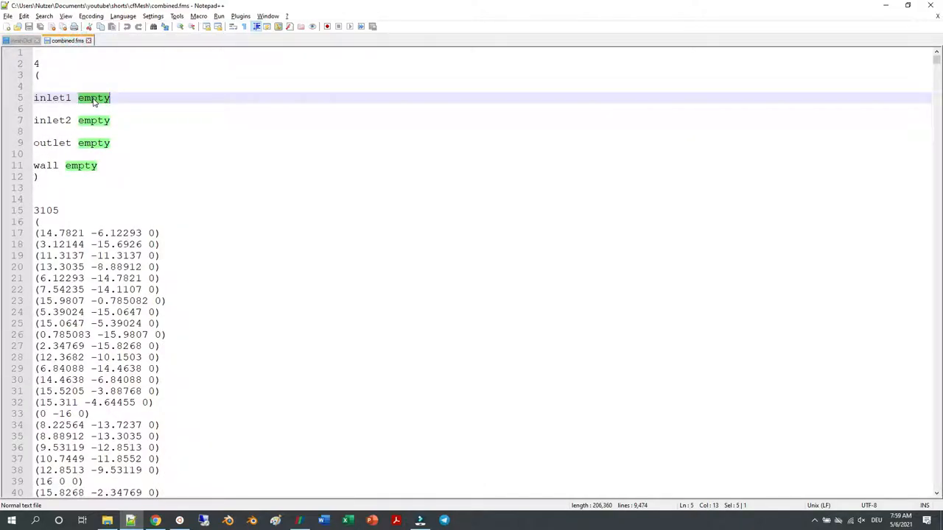